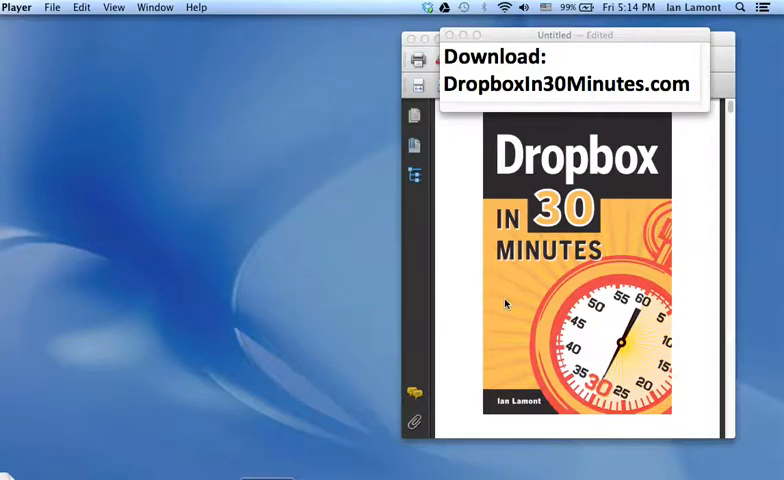
{"action": "mouse_move", "coordinate": [452, 184]}
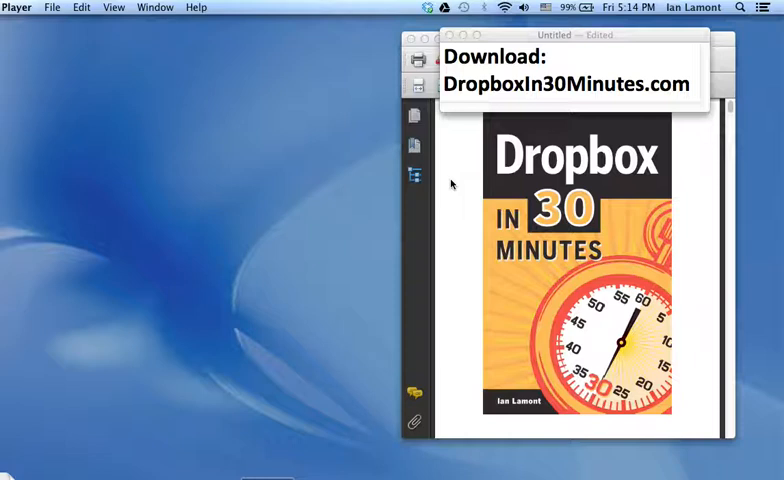
{"action": "mouse_move", "coordinate": [460, 184]}
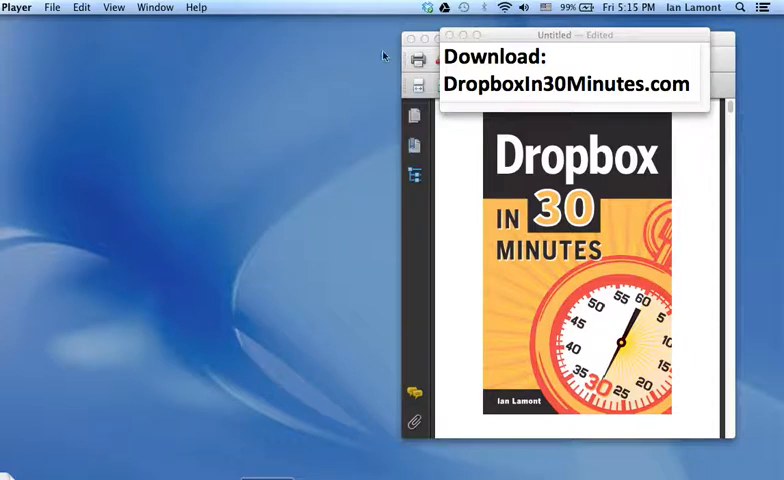
{"action": "mouse_move", "coordinate": [426, 8]}
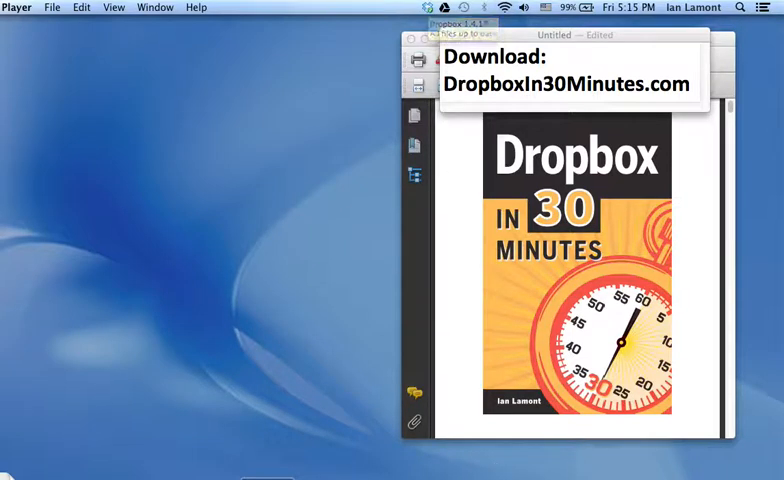
Bring the browser's Dropbox home page forward to reach the flu forms PDF.
{"action": "left_click", "coordinate": [426, 8]}
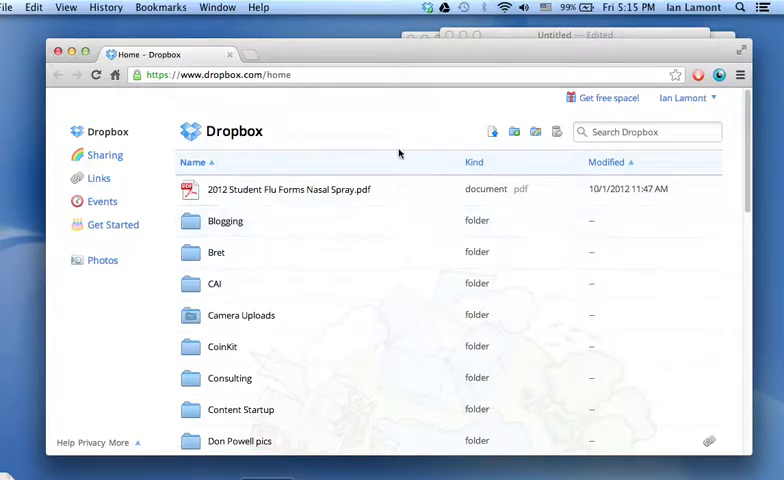
{"action": "mouse_move", "coordinate": [288, 188]}
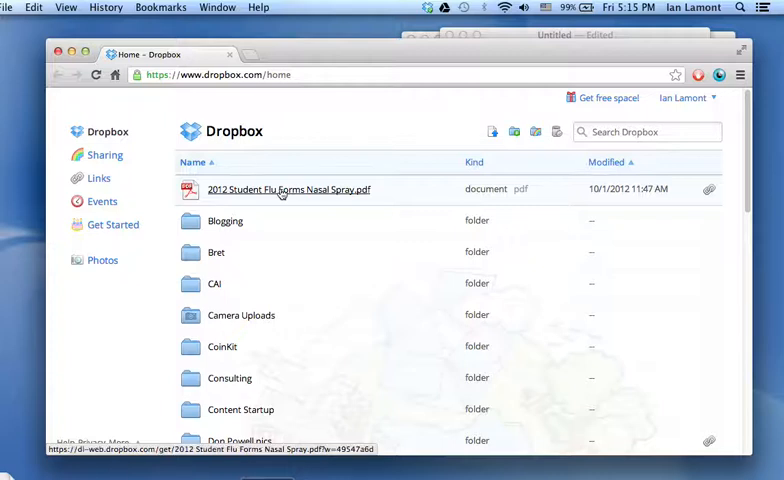
{"action": "mouse_move", "coordinate": [352, 188]}
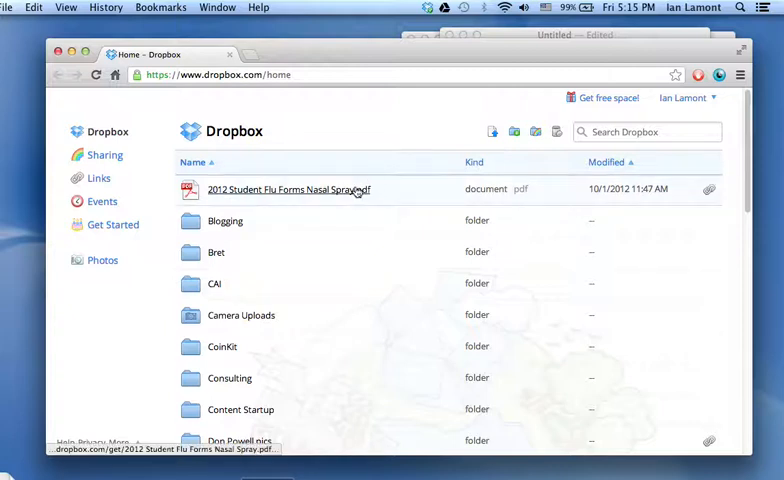
{"action": "mouse_move", "coordinate": [710, 188]}
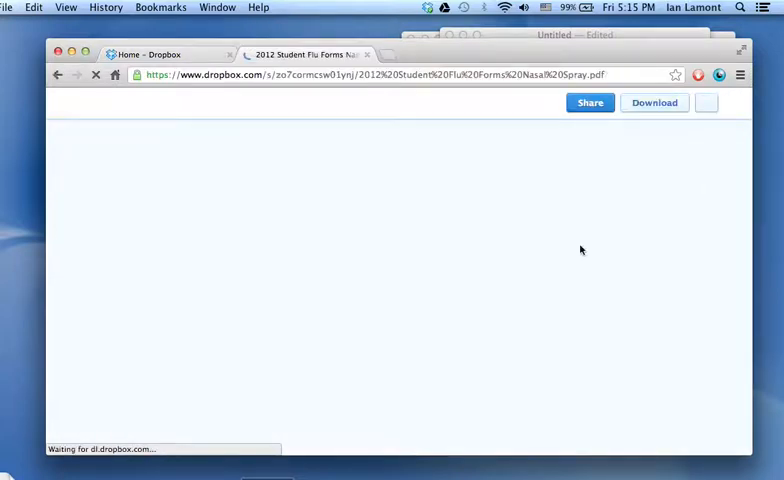
Start sharing the flu form PDF from its viewer page.
{"action": "left_click", "coordinate": [588, 102]}
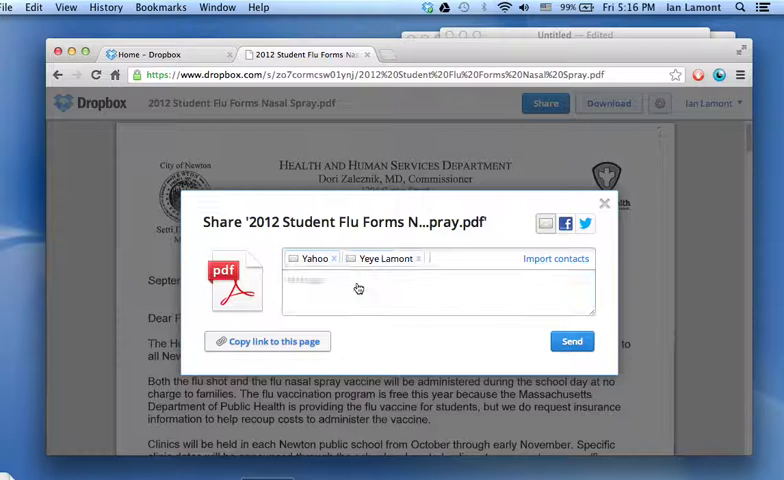
Send the PDF with the message "Here's the flu form, what do you think?".
{"action": "type", "text": "He"}
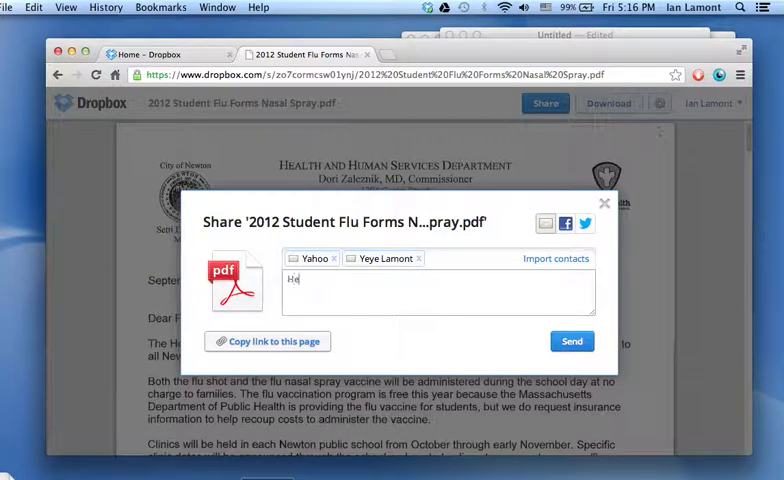
{"action": "type", "text": "Here's the flu"}
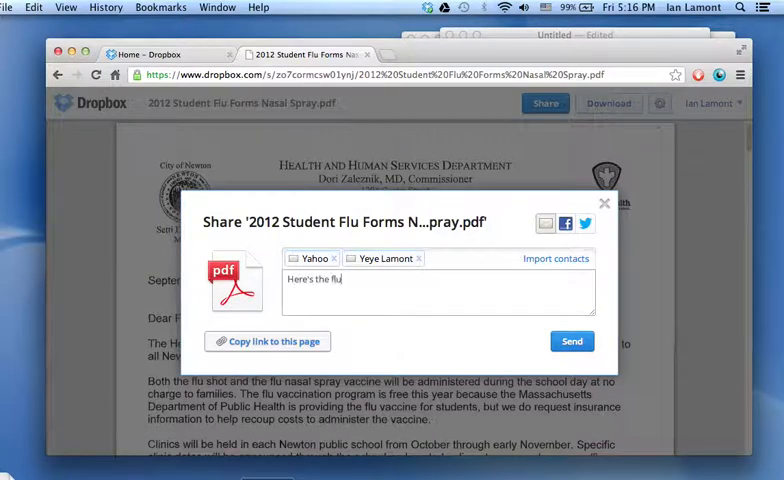
{"action": "type", "text": "form, what do you think?"}
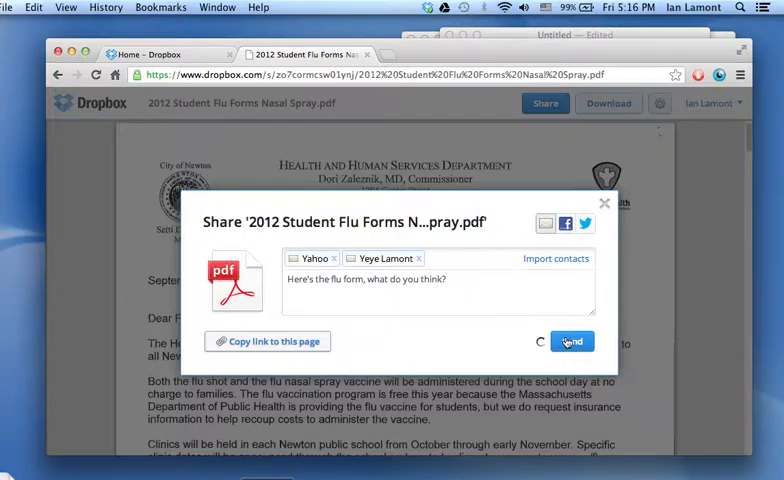
{"action": "left_click", "coordinate": [572, 340]}
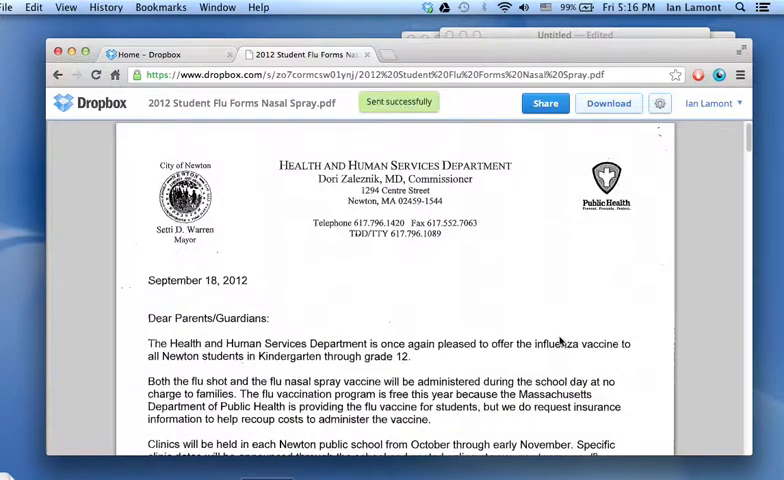
{"action": "mouse_move", "coordinate": [520, 144]}
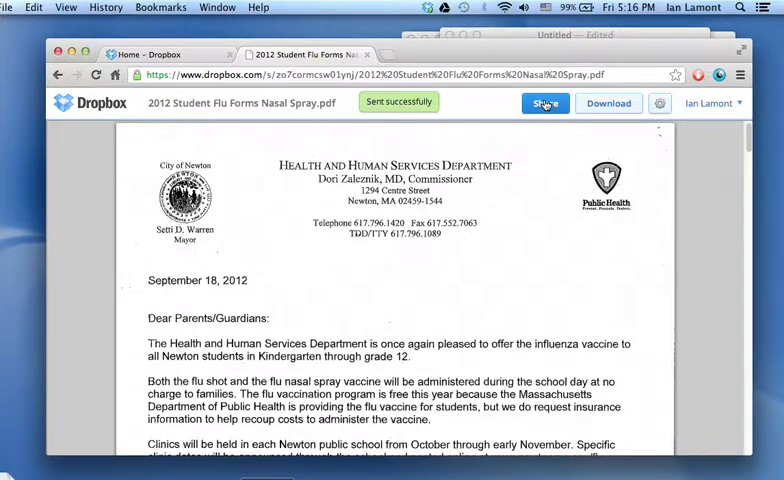
Copy the flu form's share link from the sharing options.
{"action": "left_click", "coordinate": [544, 104]}
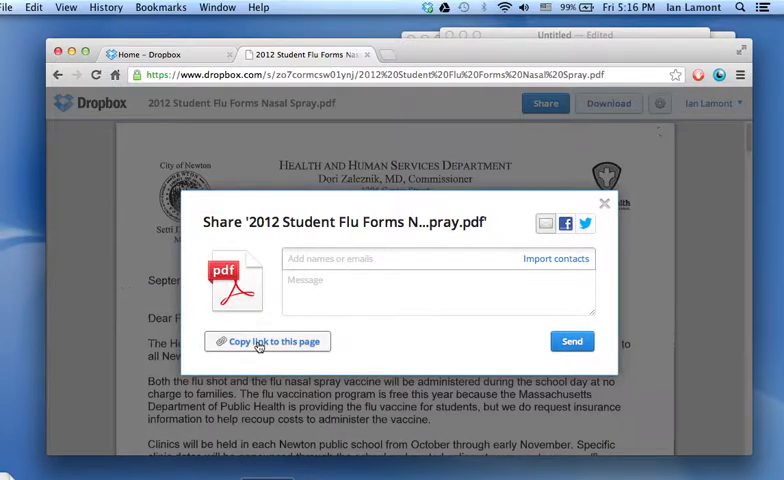
{"action": "left_click", "coordinate": [268, 340]}
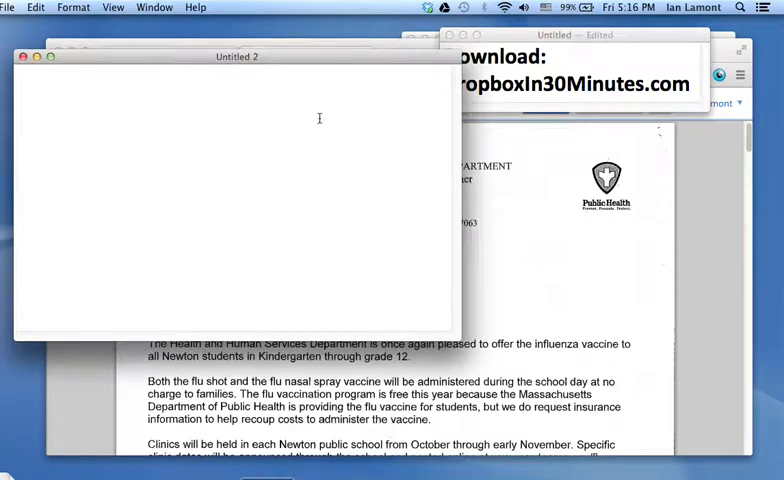
Paste the Dropbox share link into the document and shrink its window.
{"action": "type", "text": "https://www.dropbox.com/s/zo7cormcsw01ynj/2012%20Student%20Flu%20Forms%20Nasal%20Spray.pdf"}
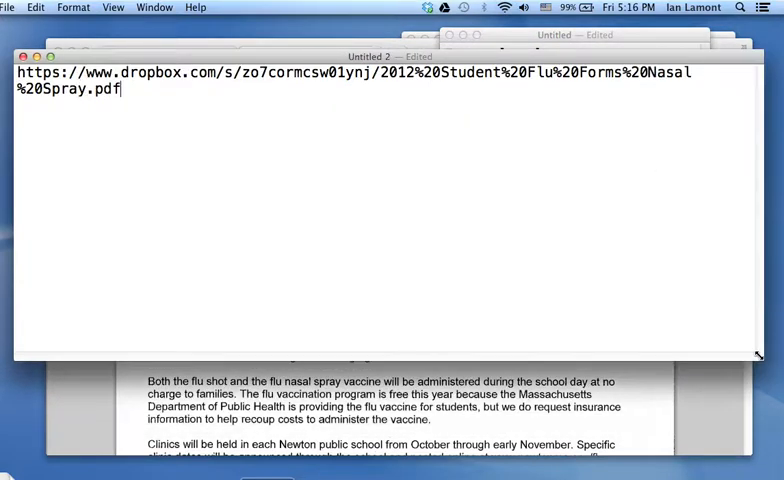
{"action": "left_click_drag", "start_coordinate": [758, 356], "coordinate": [568, 310]}
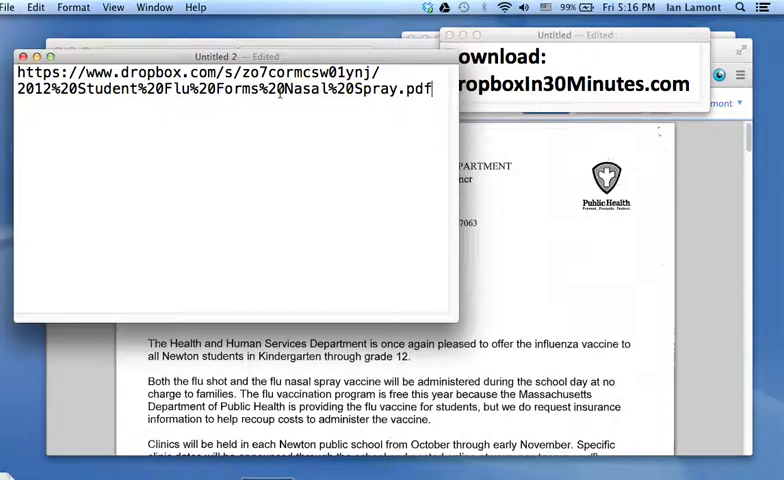
{"action": "mouse_move", "coordinate": [316, 140]}
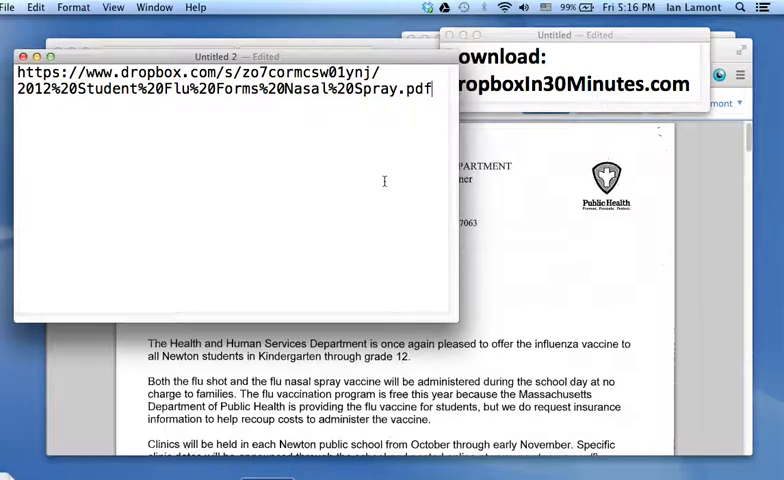
{"action": "mouse_move", "coordinate": [366, 156]}
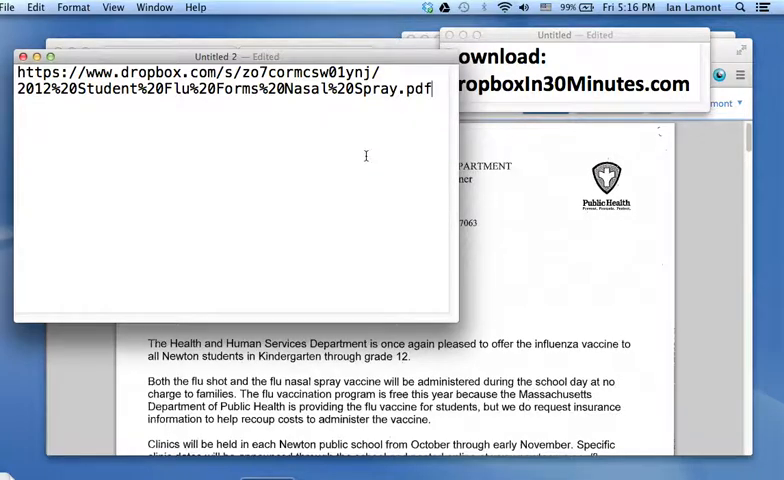
{"action": "mouse_move", "coordinate": [420, 204]}
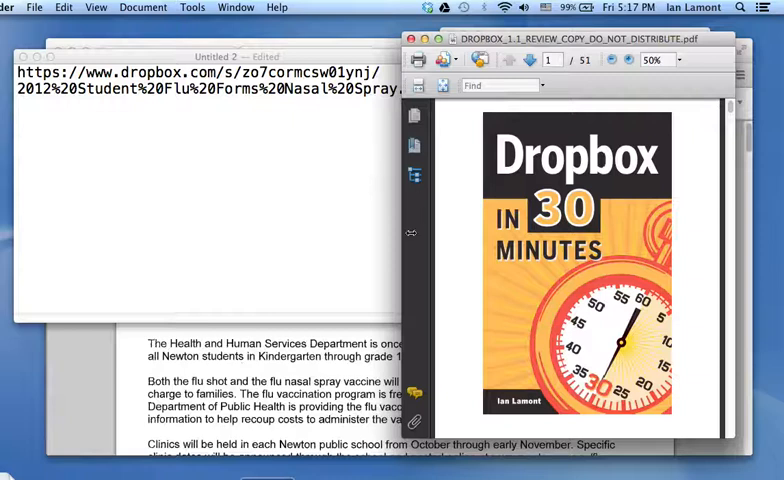
{"action": "mouse_move", "coordinate": [348, 196]}
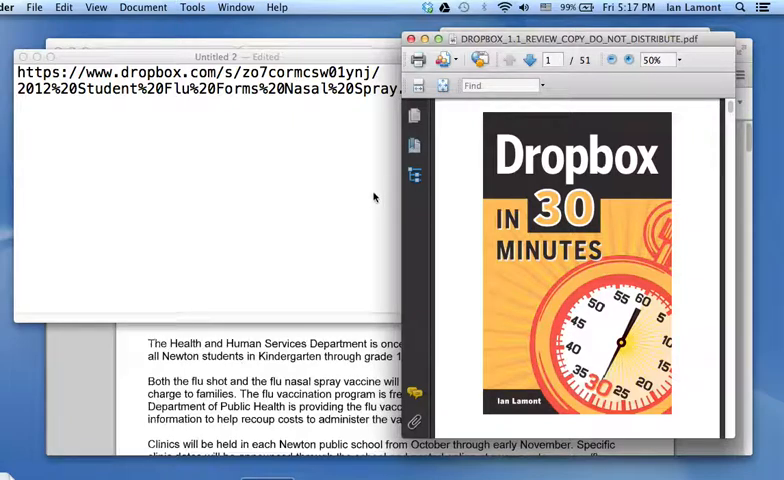
{"action": "mouse_move", "coordinate": [348, 190]}
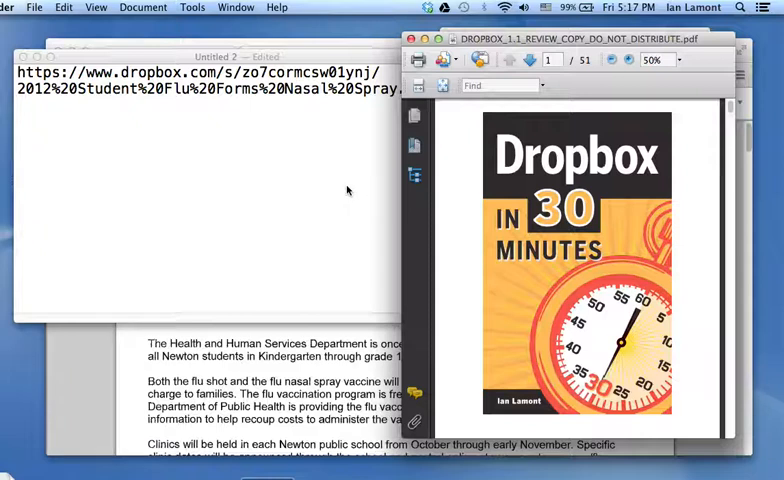
{"action": "mouse_move", "coordinate": [366, 202]}
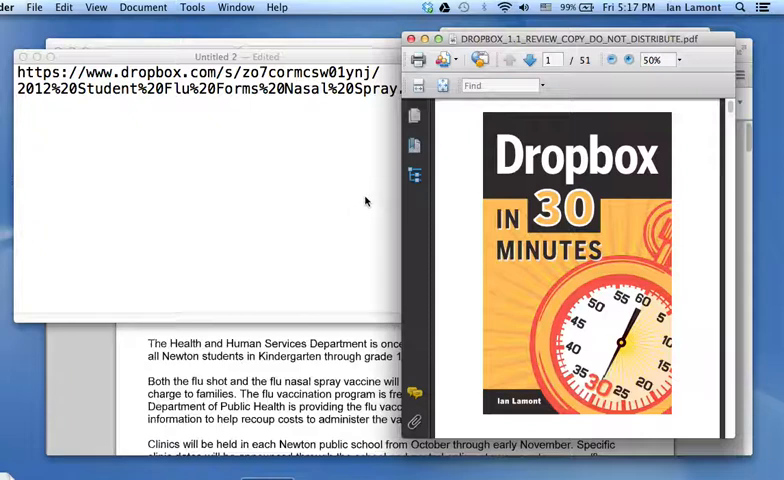